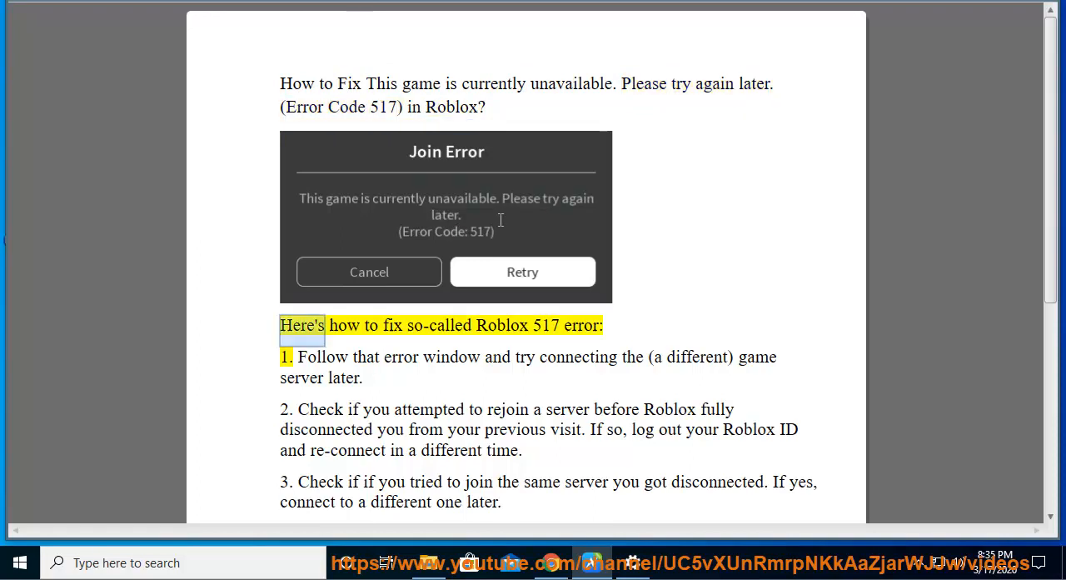
Mark the guide's fix list through the first three fixes, including logging out and reconnecting.
double_click(545, 325)
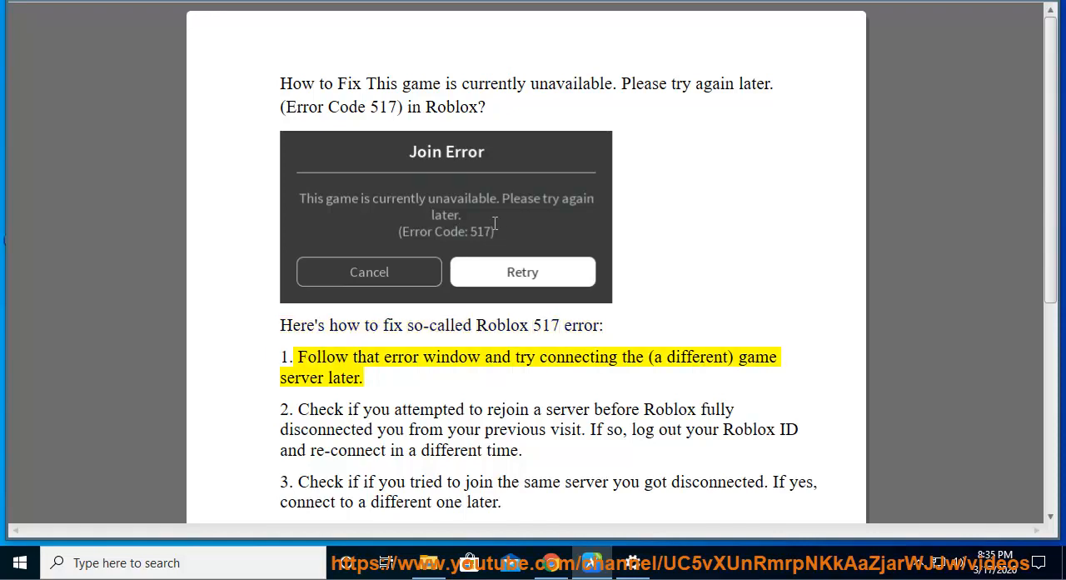
double_click(633, 356)
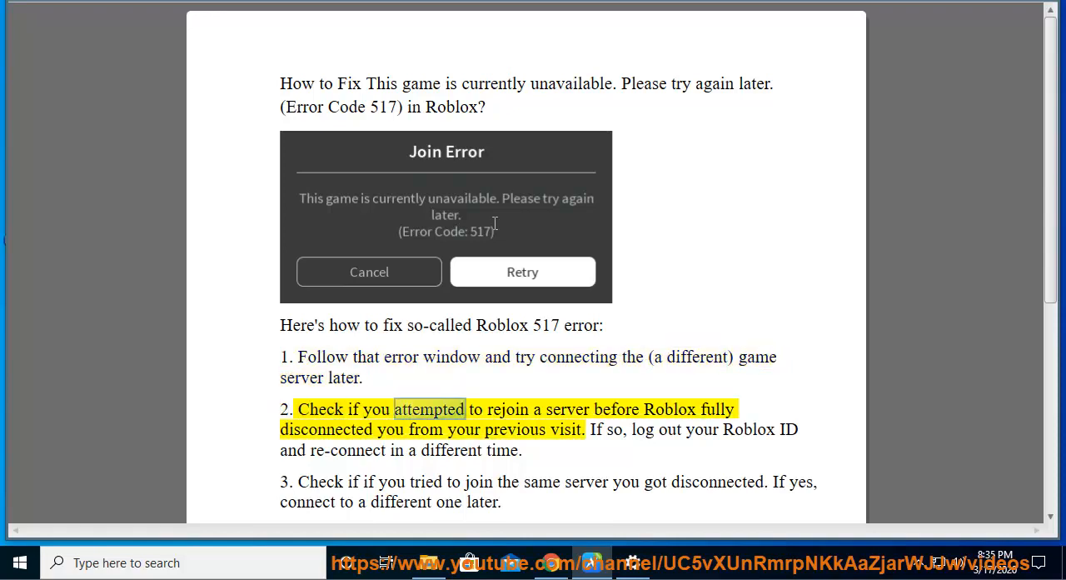
double_click(326, 429)
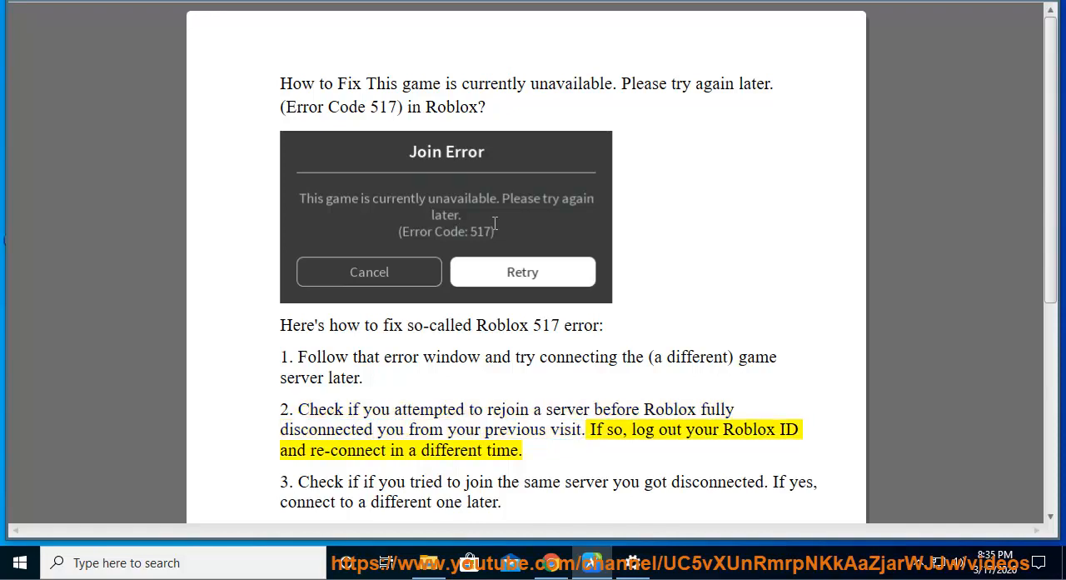
double_click(348, 449)
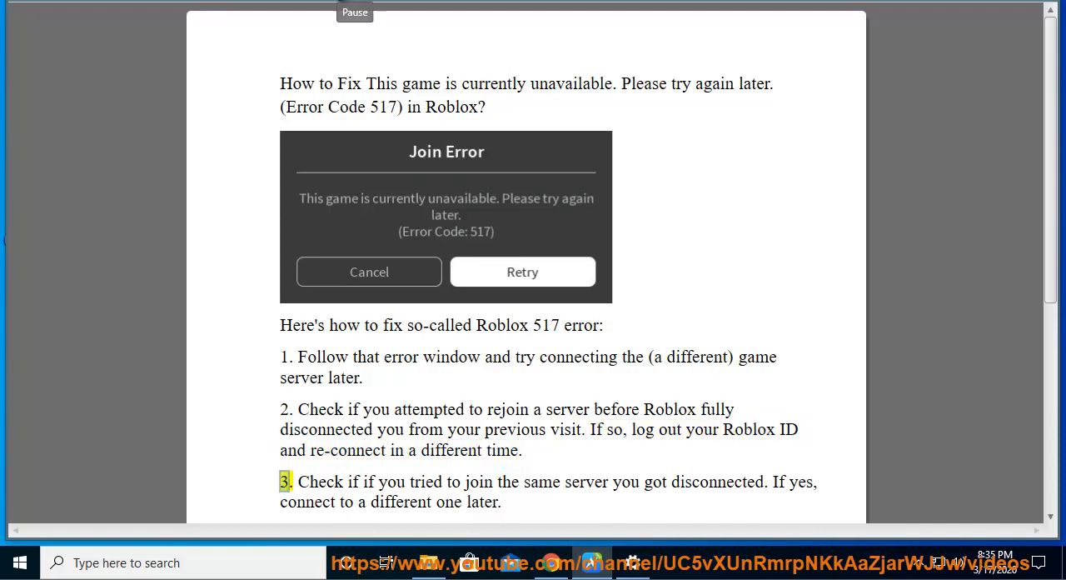
left_click(19, 562)
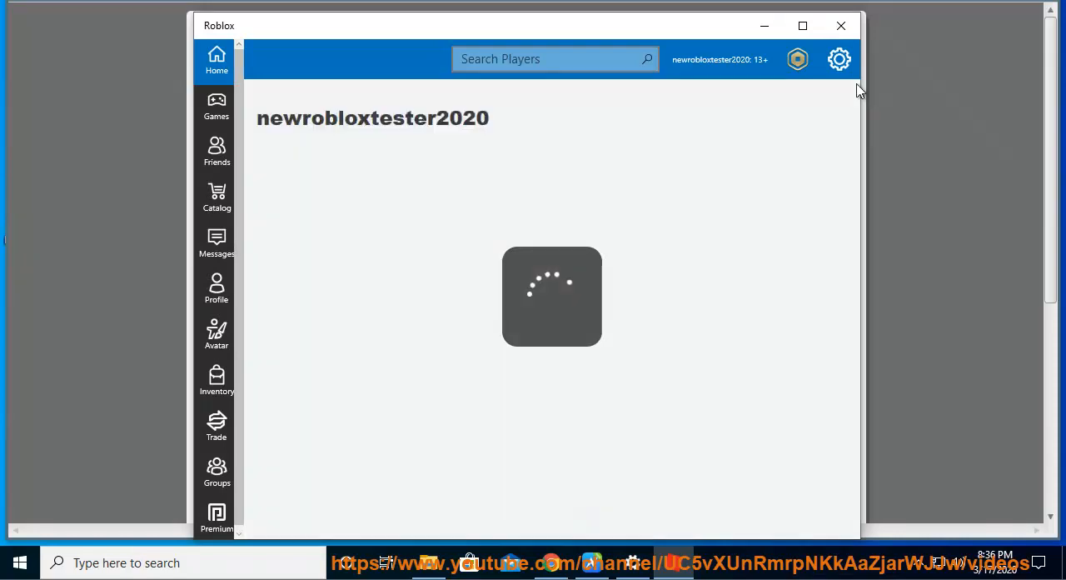
Close Roblox, mark the rest of fix 3, scroll to fix 4 and bring up Windows Settings.
left_click(839, 59)
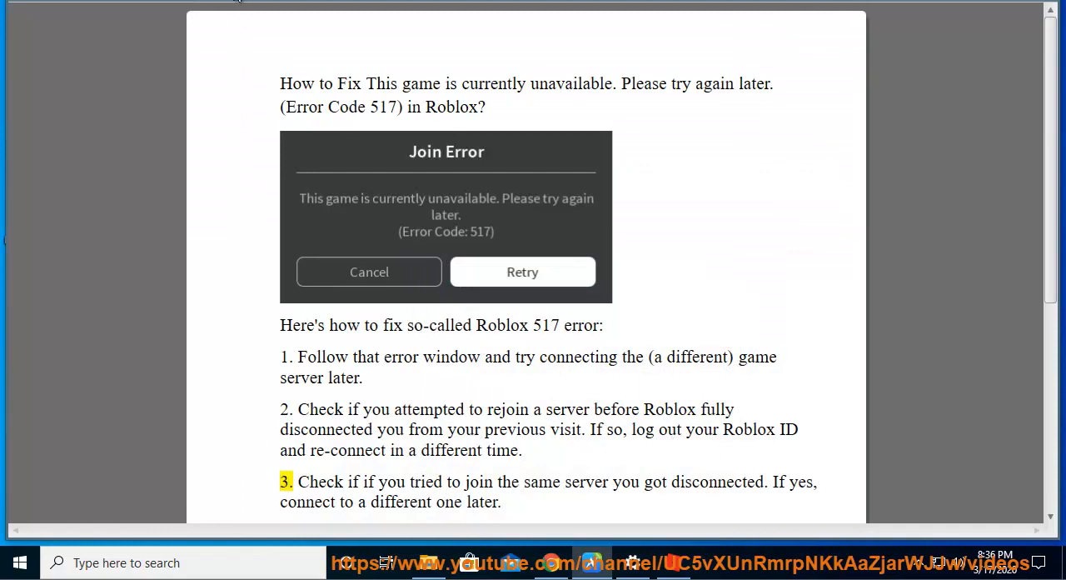
left_click_drag(297, 482, 766, 481)
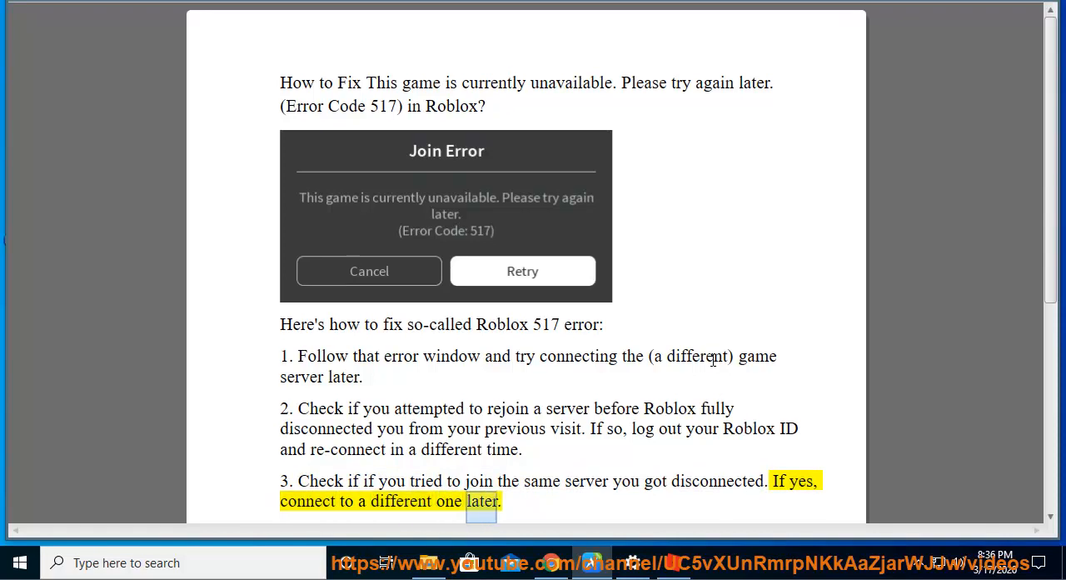
scroll("down", 3)
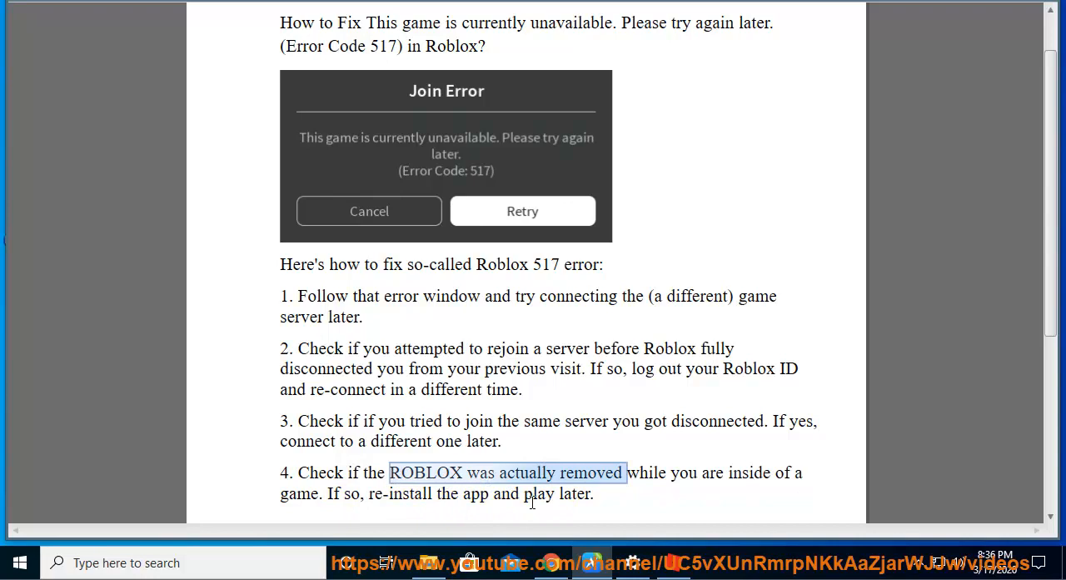
left_click(19, 562)
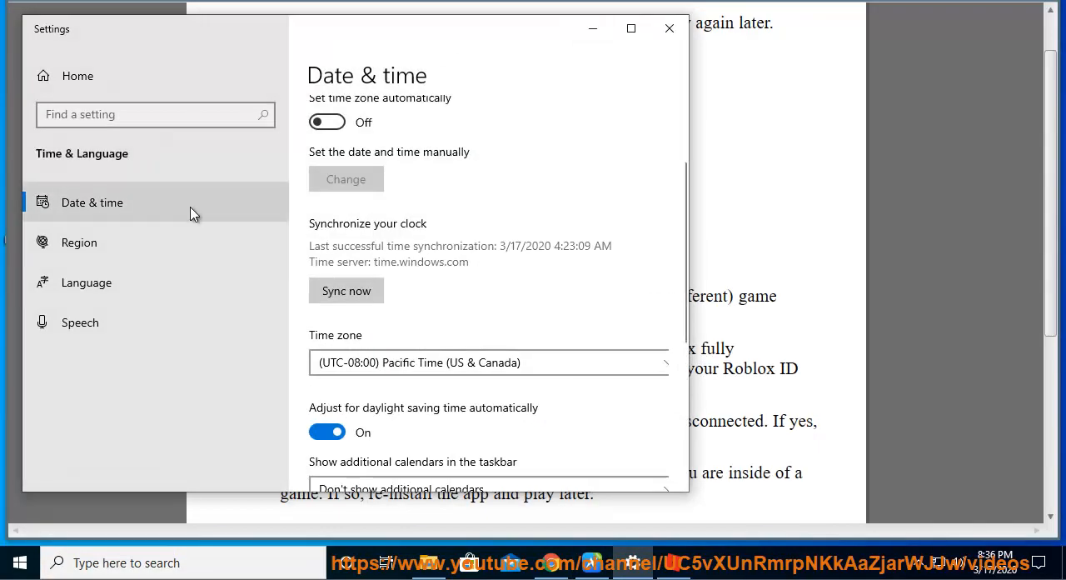
Find Roblox in Apps & features by filtering the list with 'ROB', then close Settings.
left_click(42, 28)
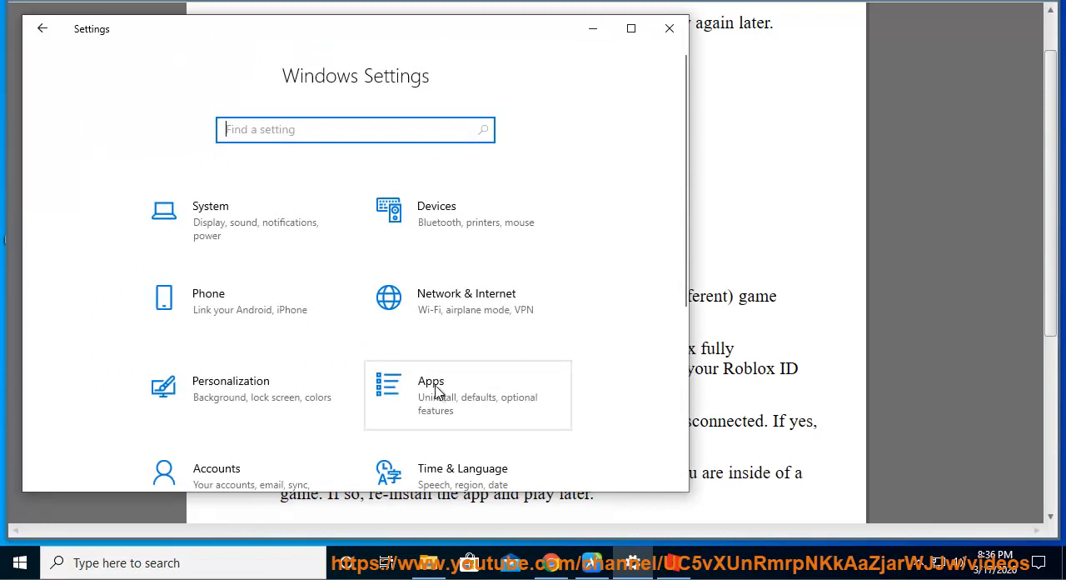
left_click(431, 395)
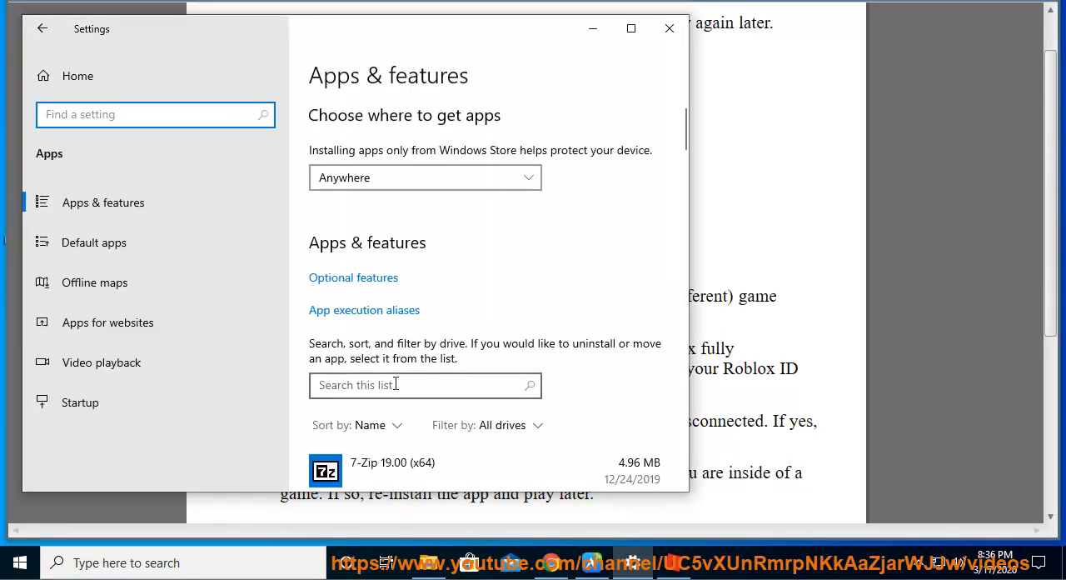
type("ROB")
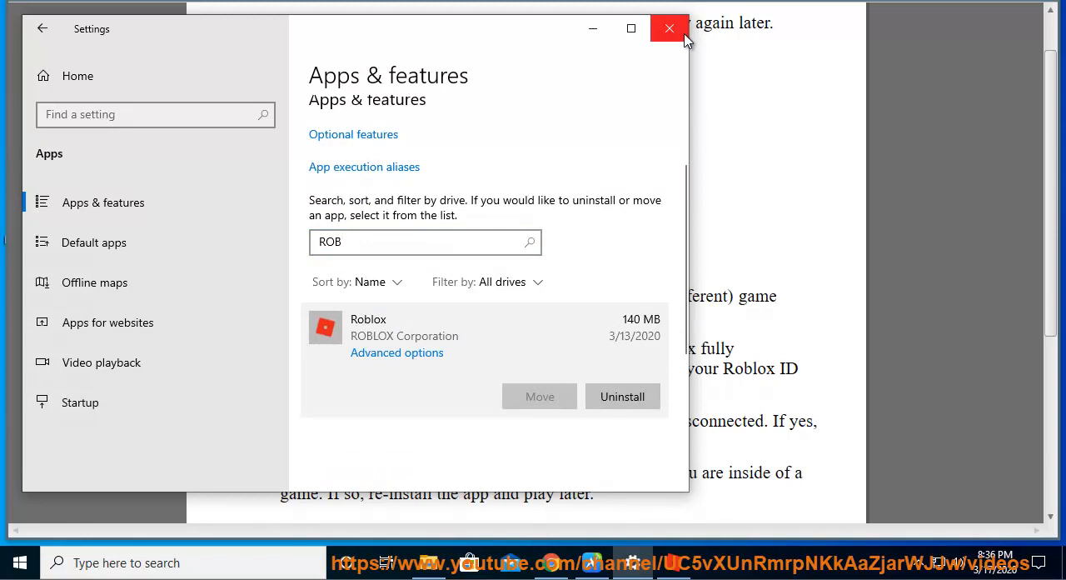
left_click(668, 29)
type("R")
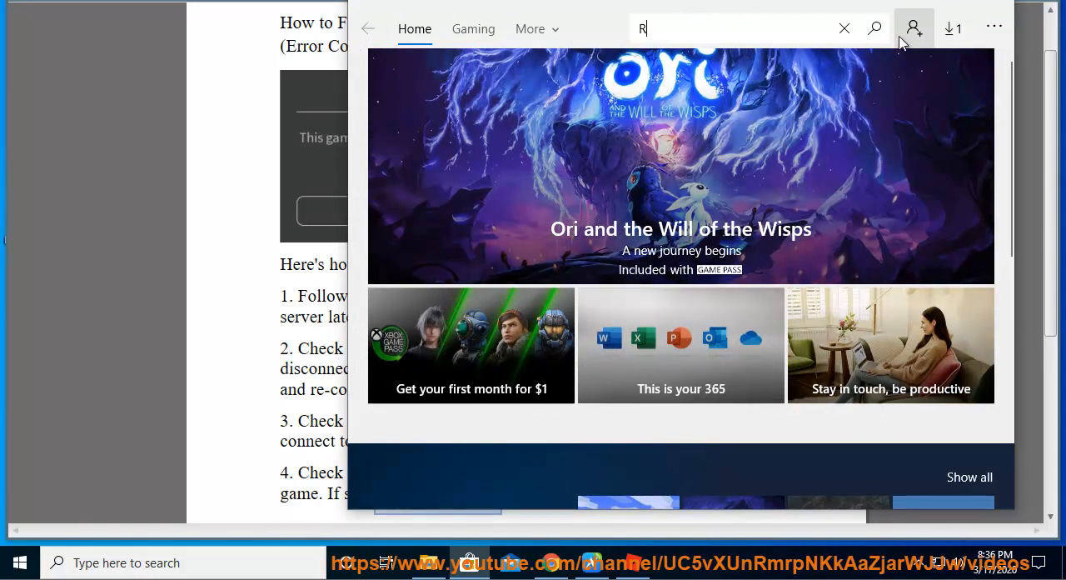
Enter the search term 'ROBLOX' in the Microsoft Store search box.
type("OLBOX")
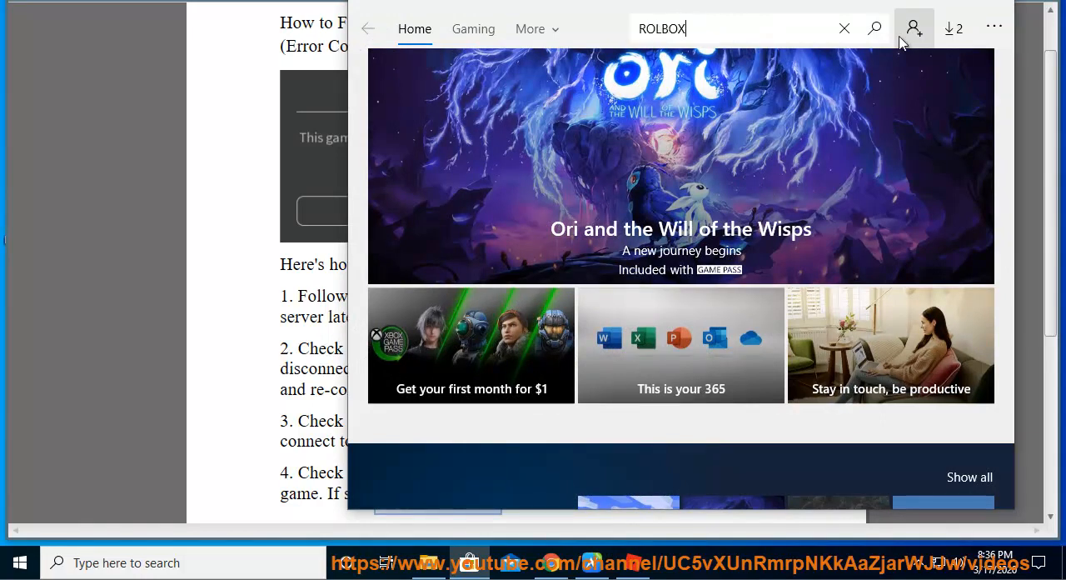
type("ROBUX")
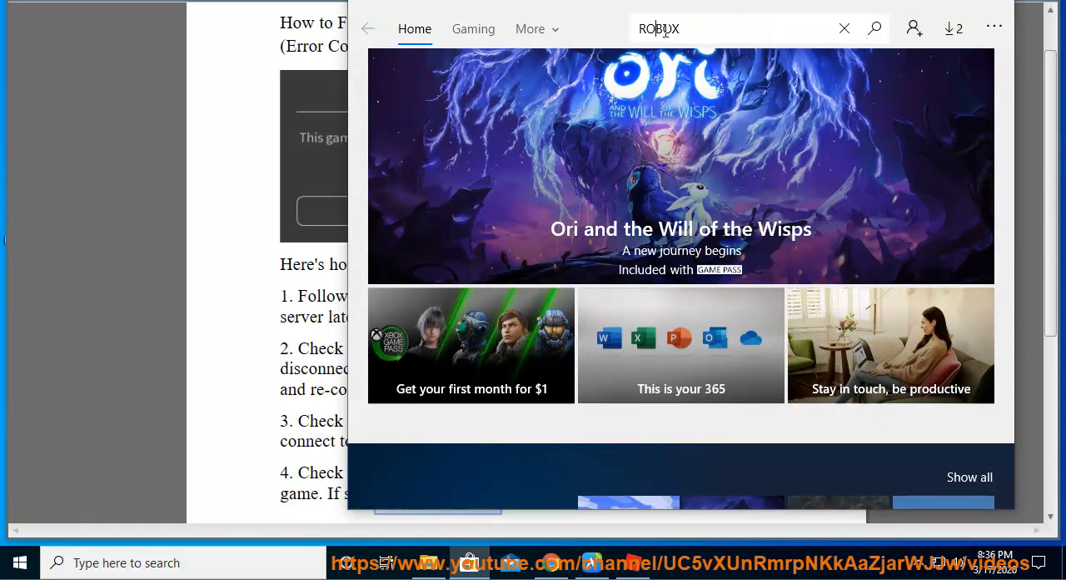